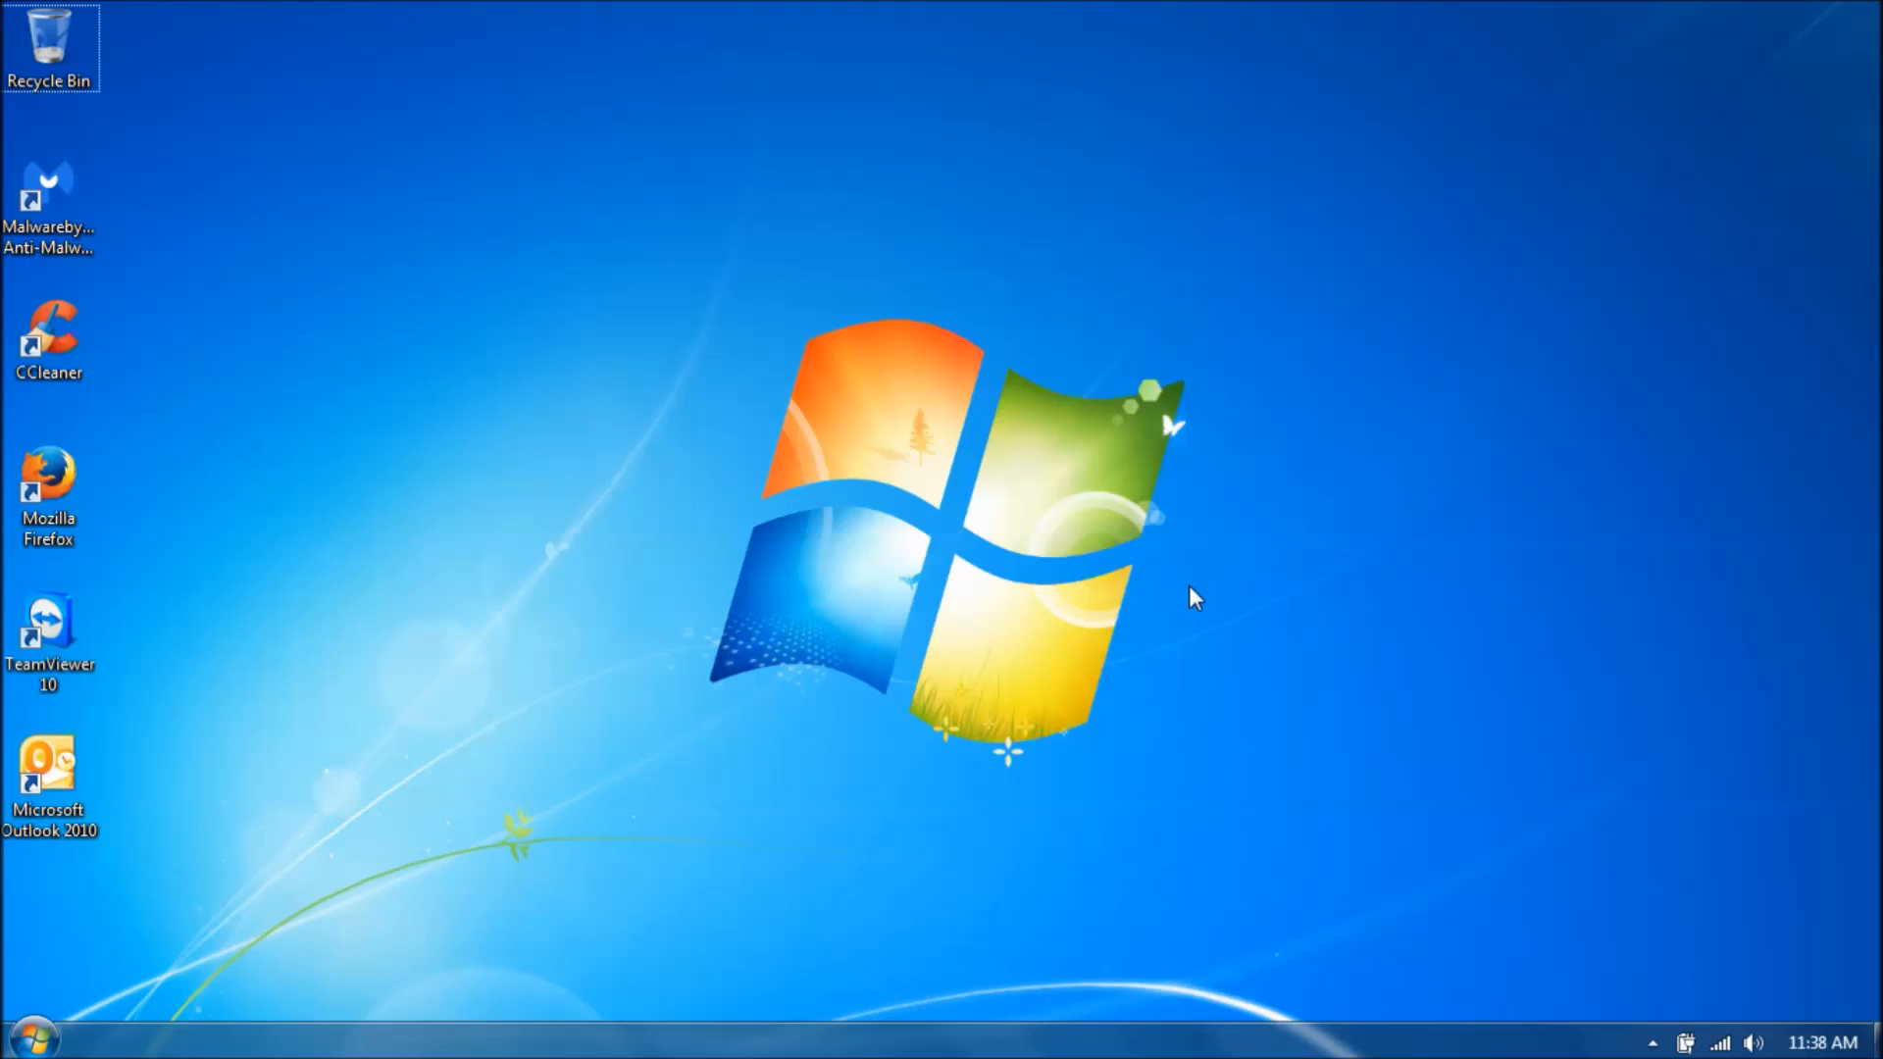
{"action": "mouse_move", "coordinate": [1179, 600]}
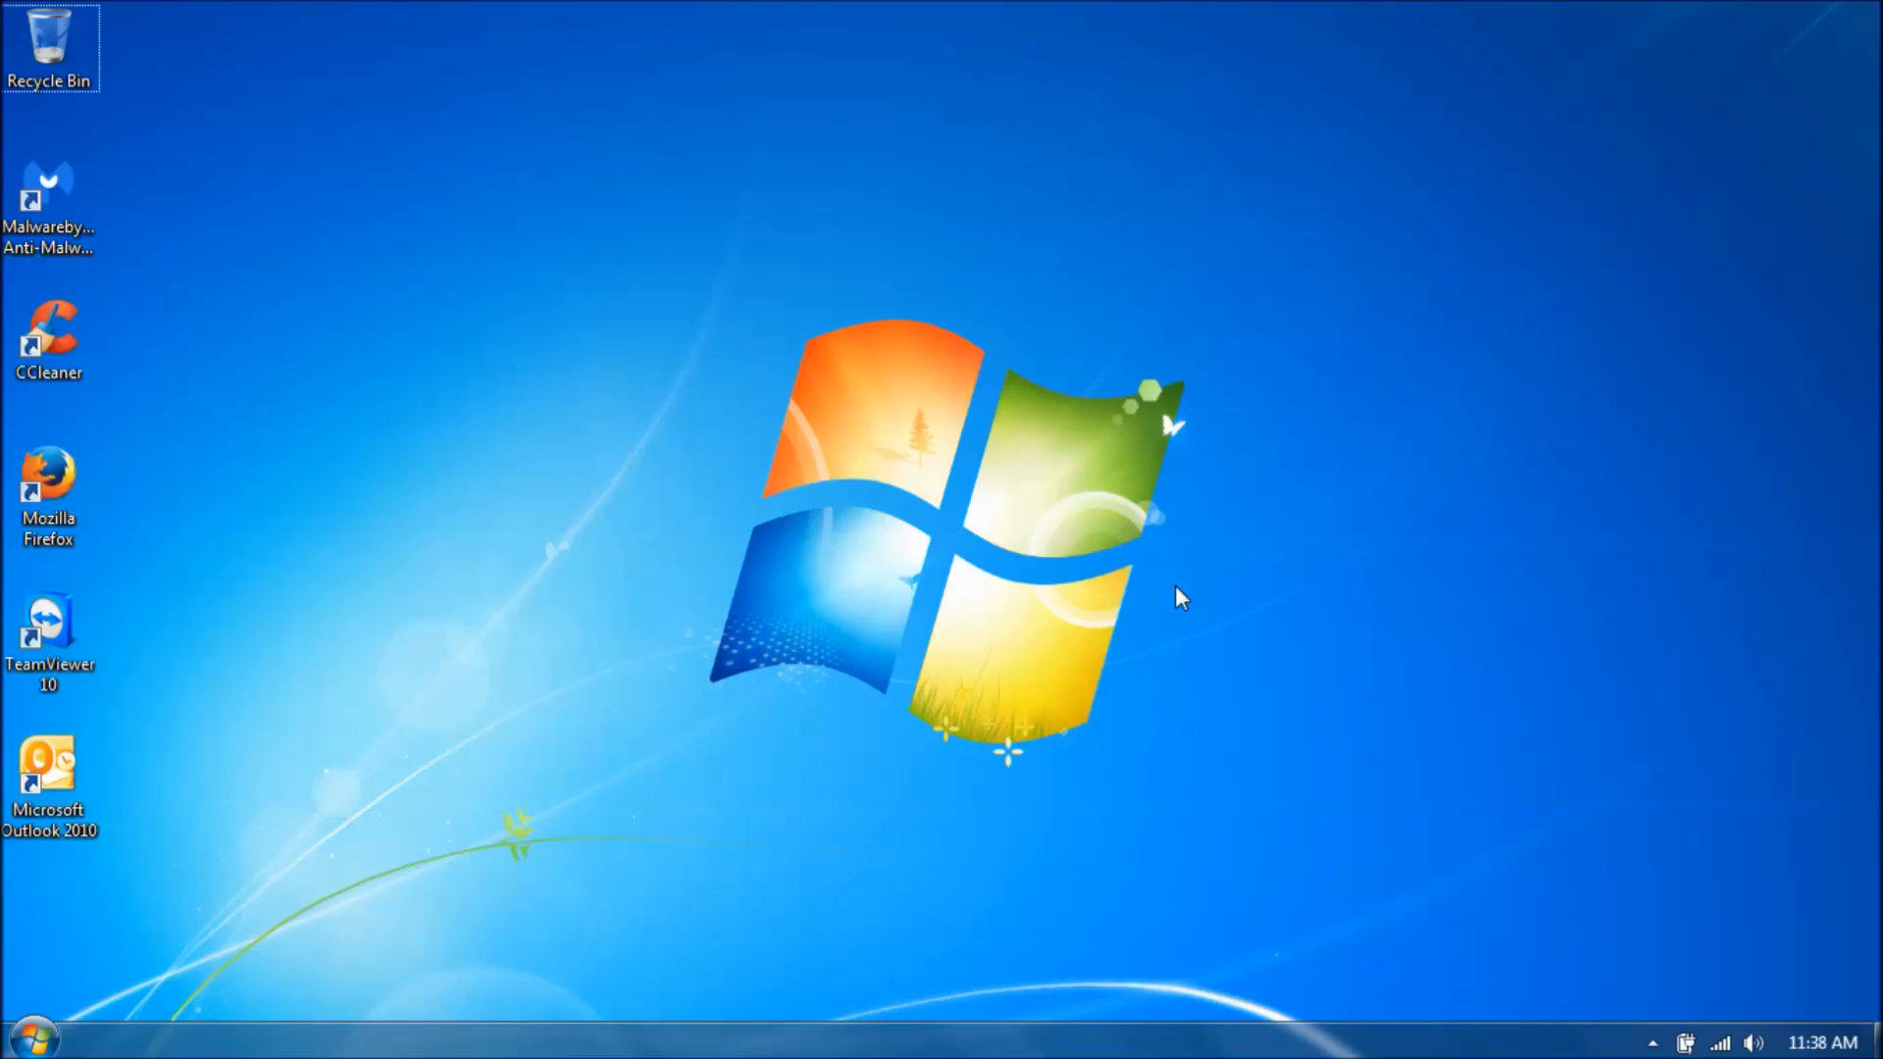
Launch Microsoft Outlook 2010 from the desktop shortcut, landing on the Inbox.
{"action": "double_click", "coordinate": [44, 773]}
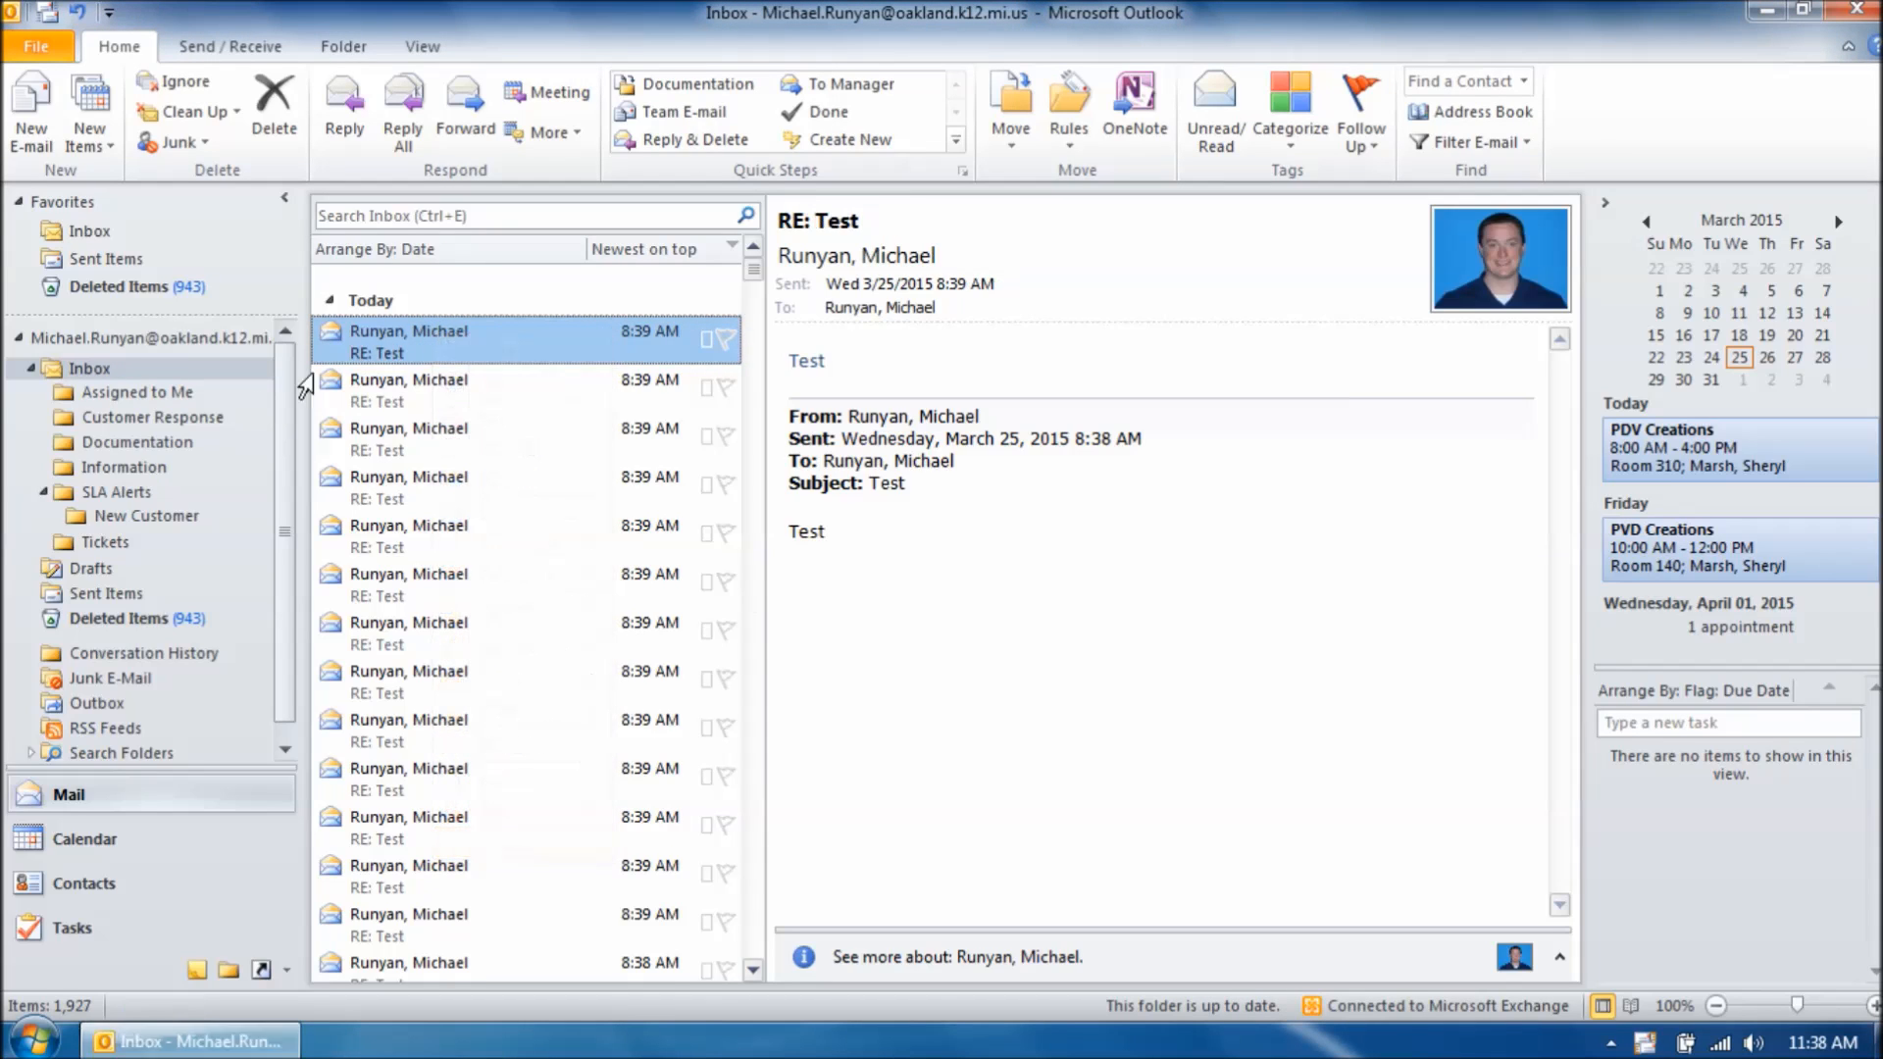
Switch to the Folder ribbon so the Recover Deleted Items command is available.
{"action": "left_click", "coordinate": [343, 47]}
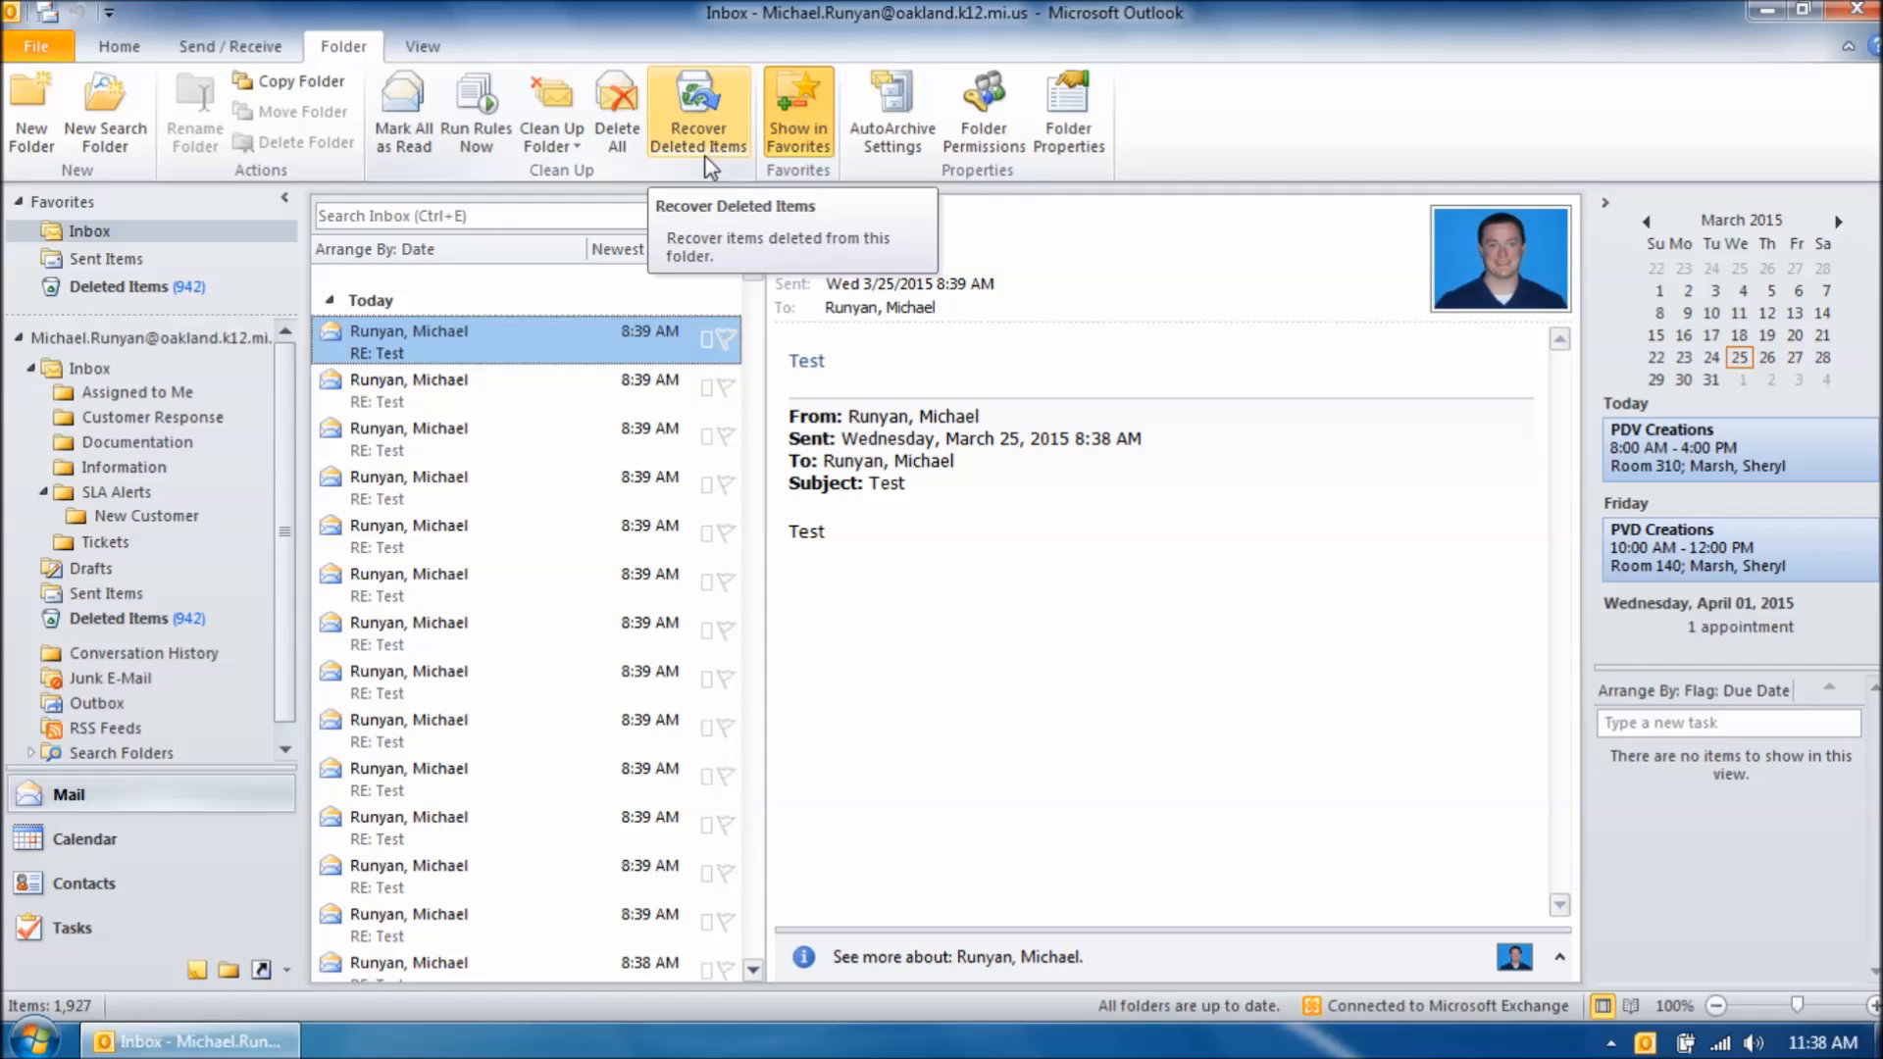